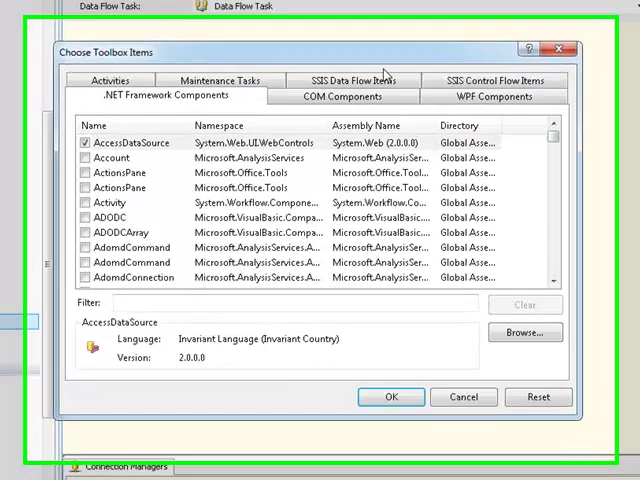
Review the SSIS Data Flow Items list and confirm the toolbox choices unchanged
left_click(354, 82)
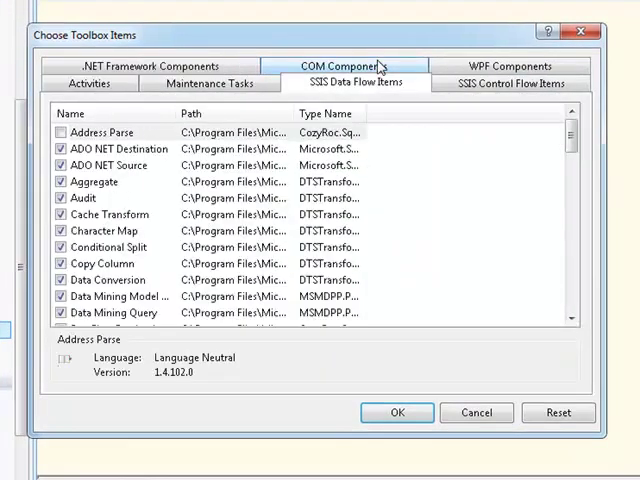
scroll("down", 3)
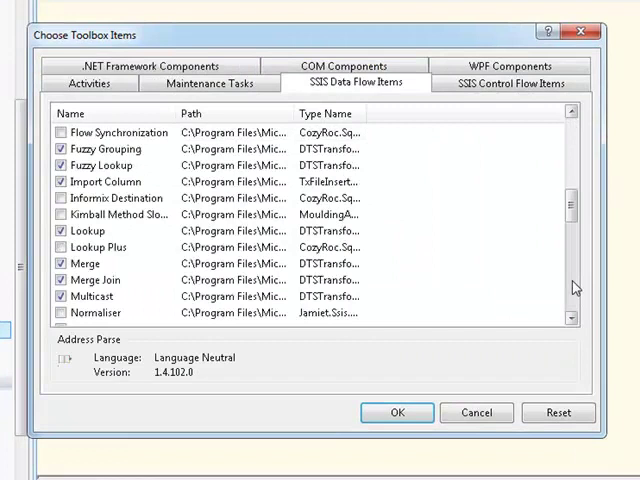
scroll("down", 3)
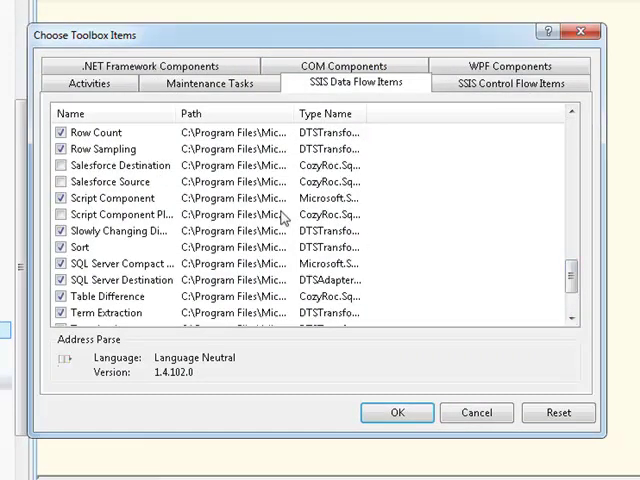
mouse_move(384, 438)
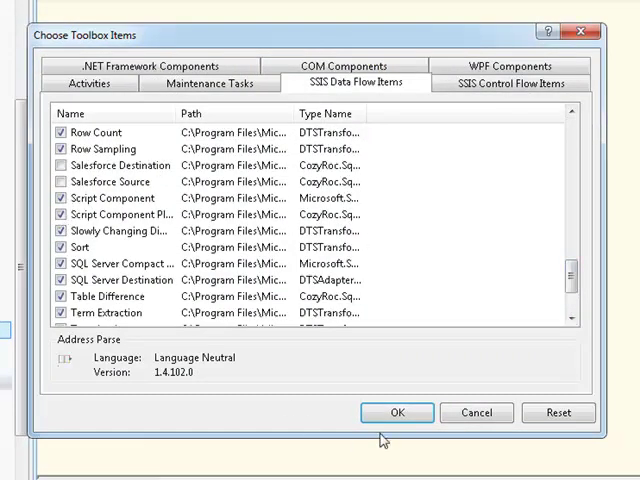
left_click(396, 412)
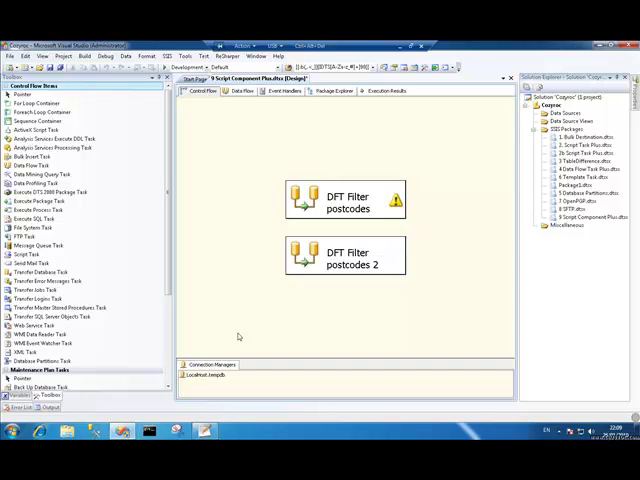
Open DFT Filter postcodes 2 and preview the rows returned by OLE_SRC Postcodes
double_click(344, 198)
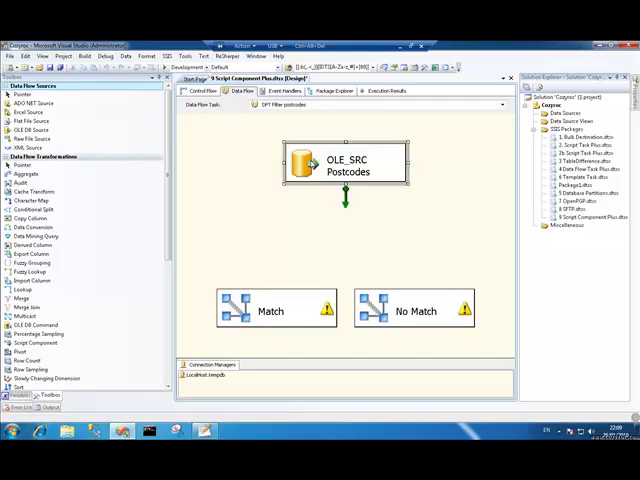
double_click(344, 162)
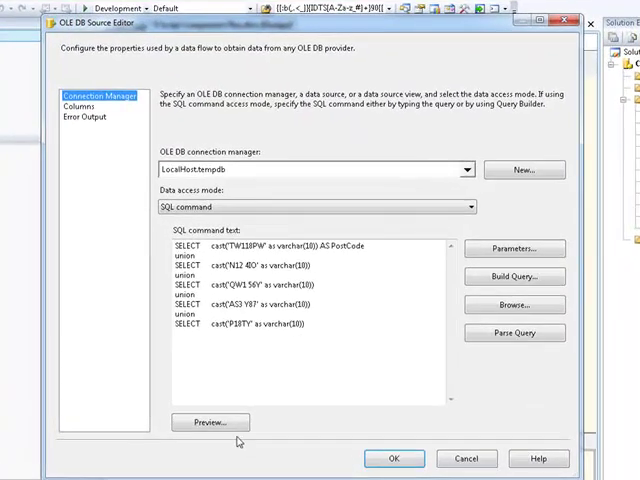
left_click(208, 420)
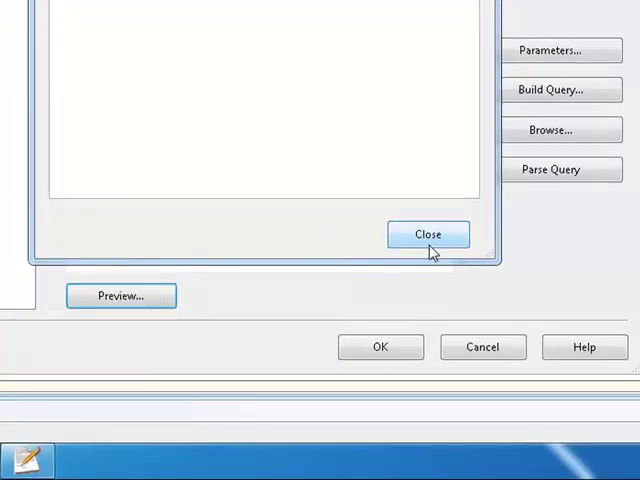
left_click(428, 232)
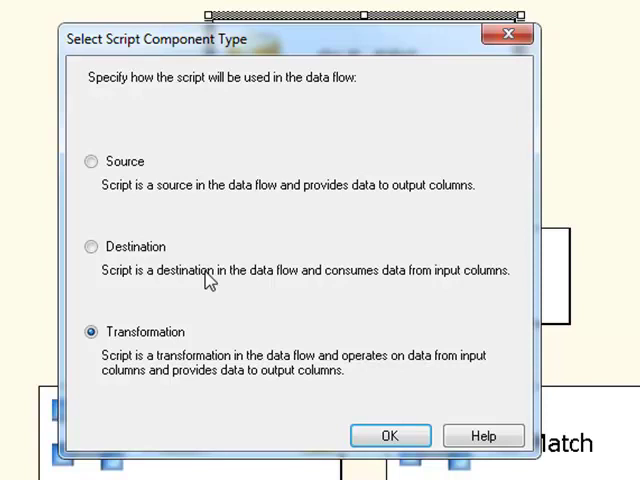
mouse_move(258, 108)
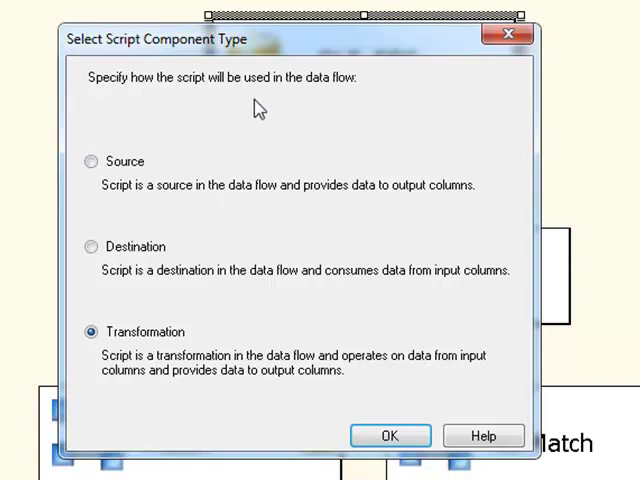
mouse_move(308, 284)
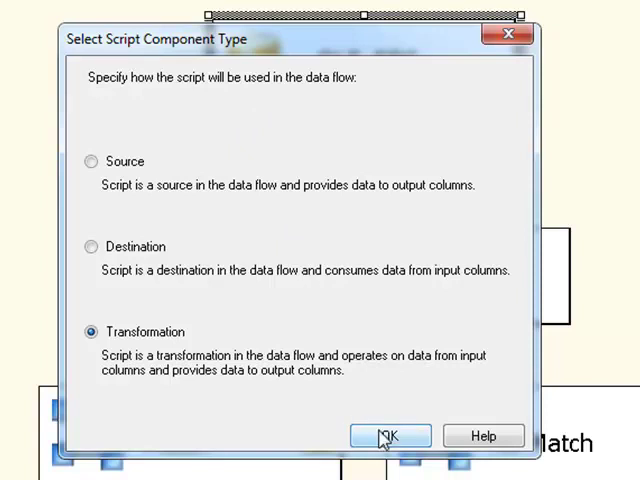
Create the Script Component Plus as a transformation and view the path's columns
left_click(388, 436)
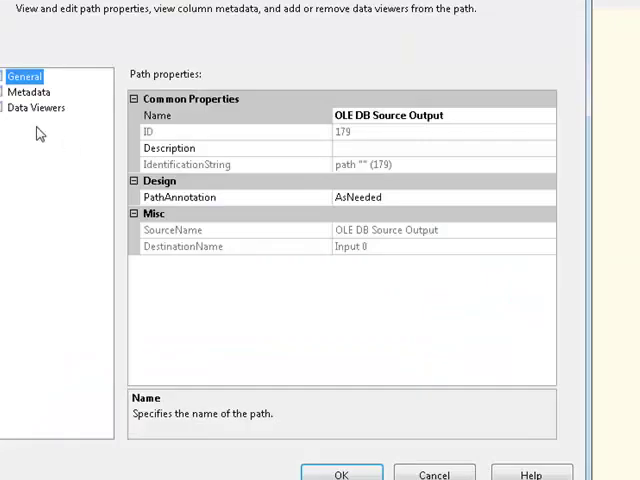
left_click(30, 92)
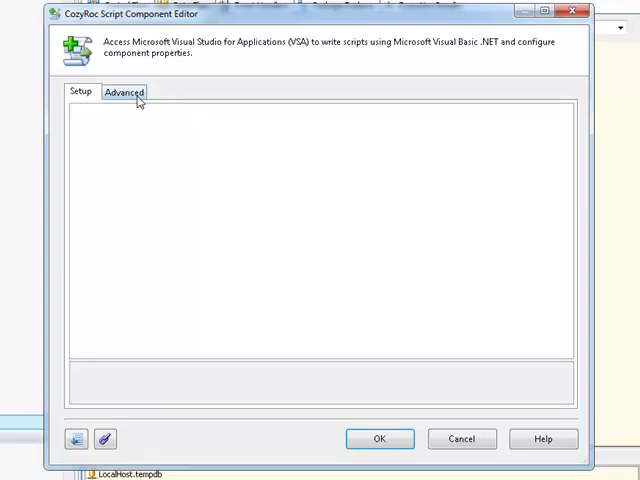
Tick PostCode as a read-only input column under the Advanced settings
left_click(122, 92)
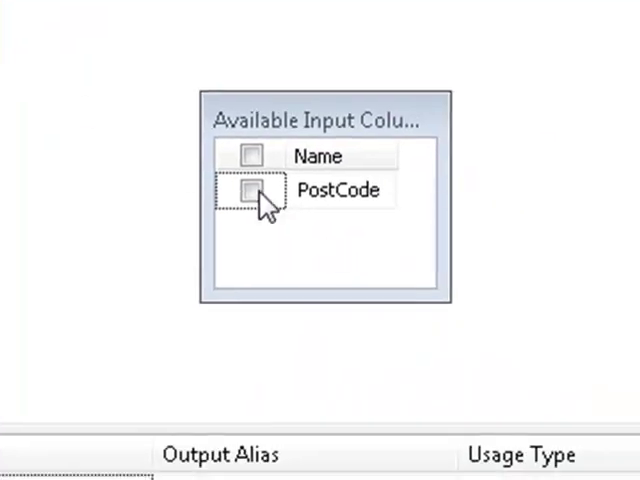
left_click(252, 190)
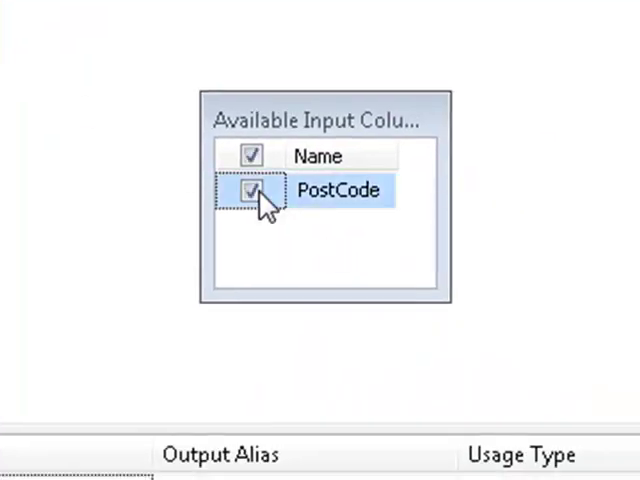
left_click(250, 190)
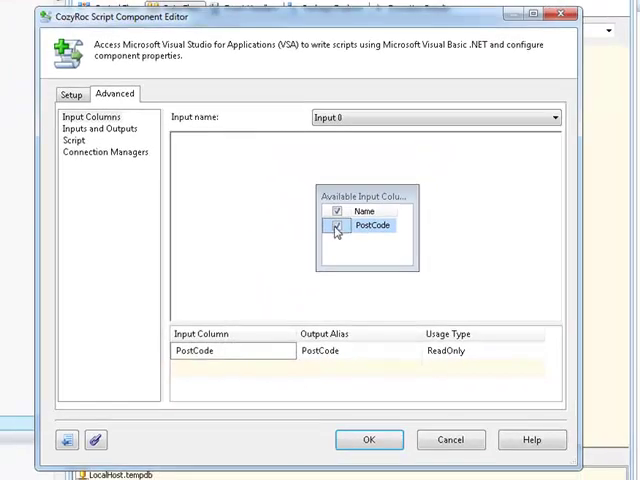
left_click(102, 128)
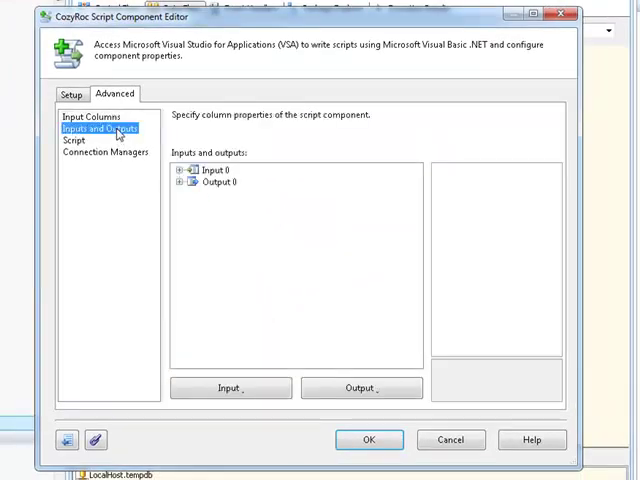
Rename Output 0 to Match and add a NoMatch output synchronized with Input 0
left_click(236, 182)
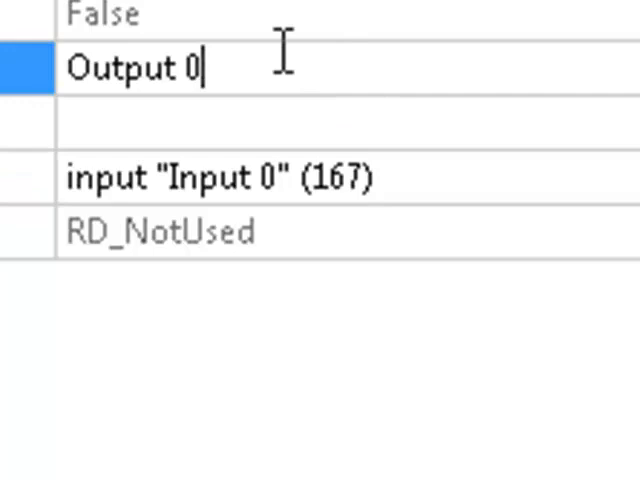
type("Match")
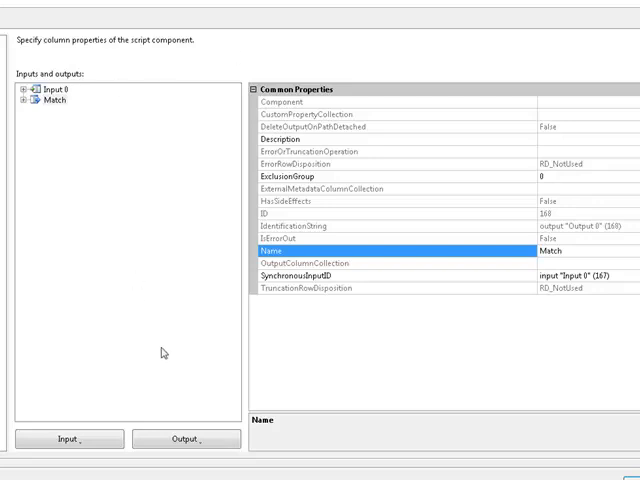
left_click(184, 440)
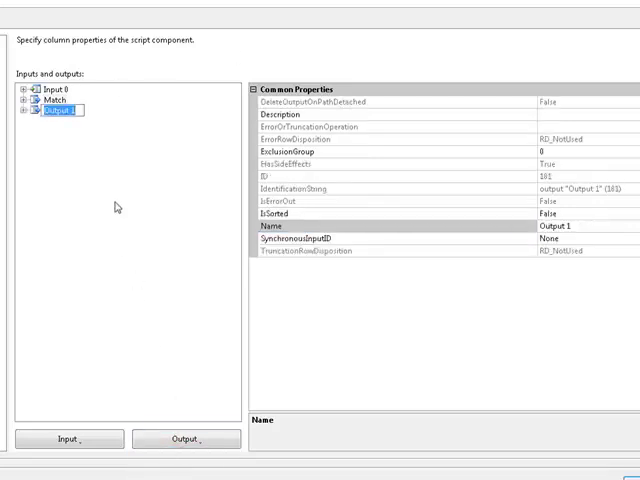
type("NoMatch")
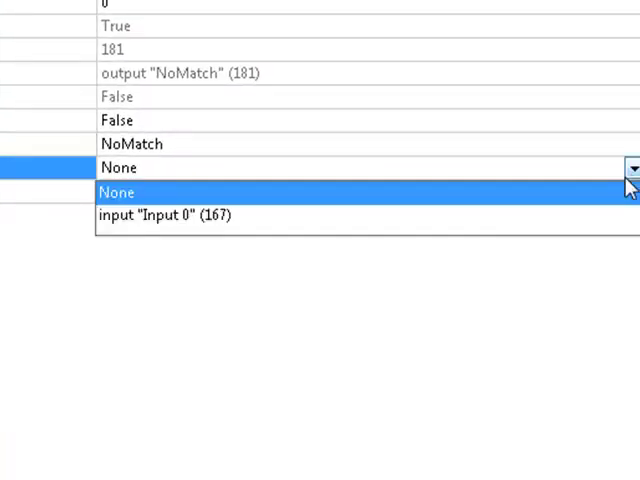
left_click(168, 214)
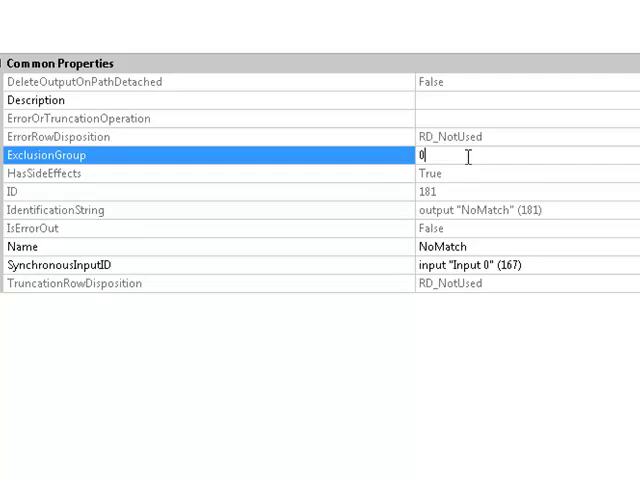
Set ExclusionGroup to 1 for both the NoMatch and Match outputs
key("Backspace")
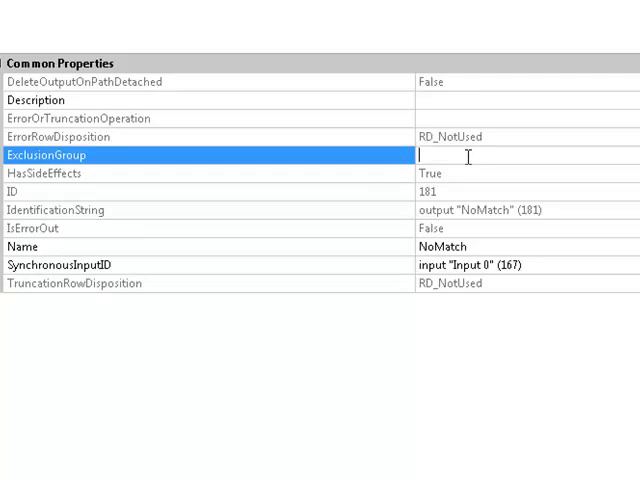
type("1")
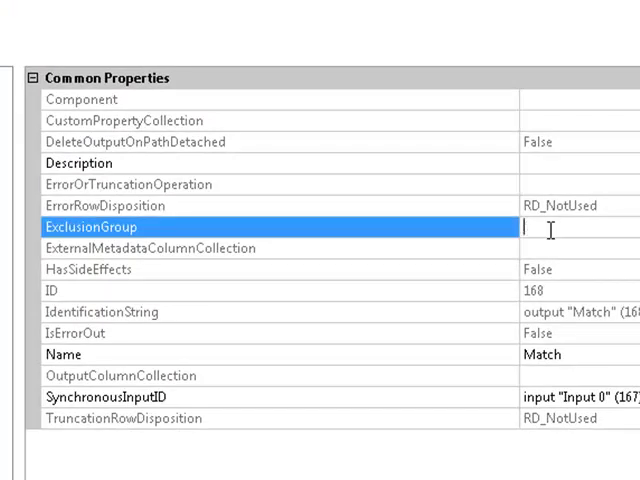
type("1")
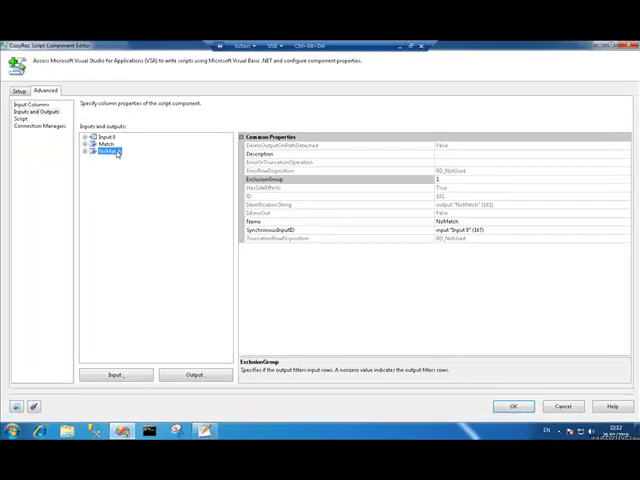
Open main.cs and add 'using System.Text.RegularExpressions;' to the script
left_click(24, 120)
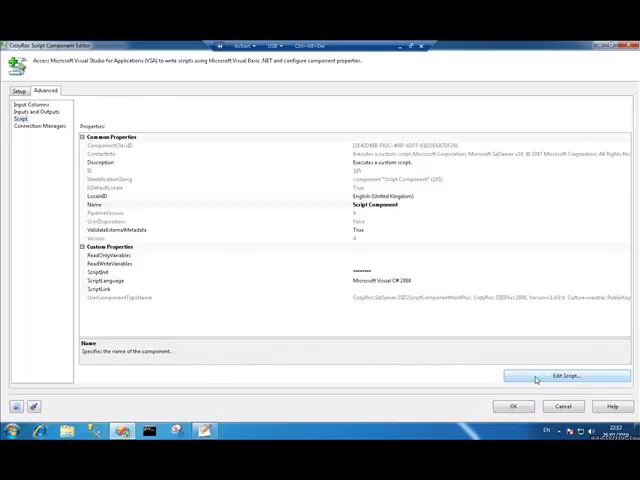
left_click(564, 376)
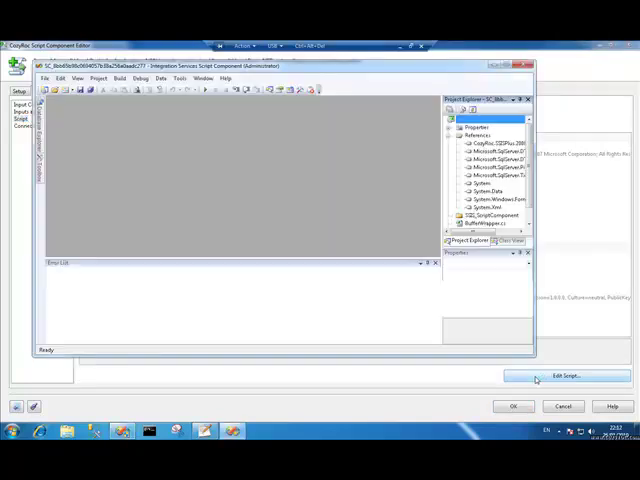
left_click(564, 376)
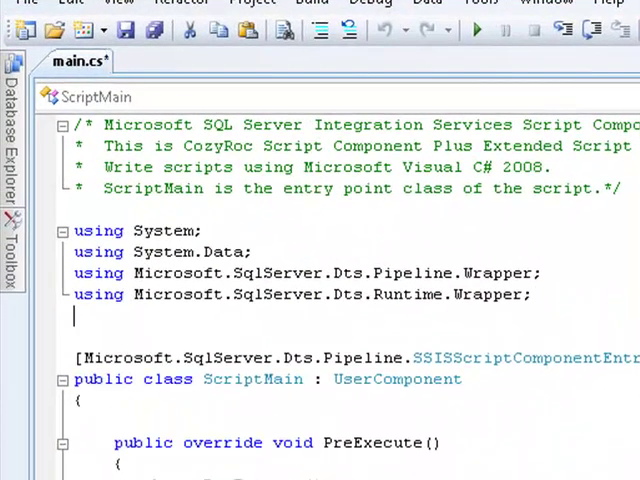
type("using System.Text.RegularExpressions;")
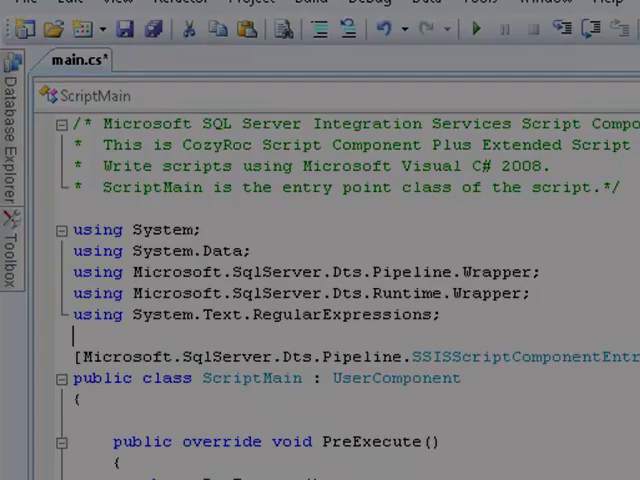
scroll("down", 3)
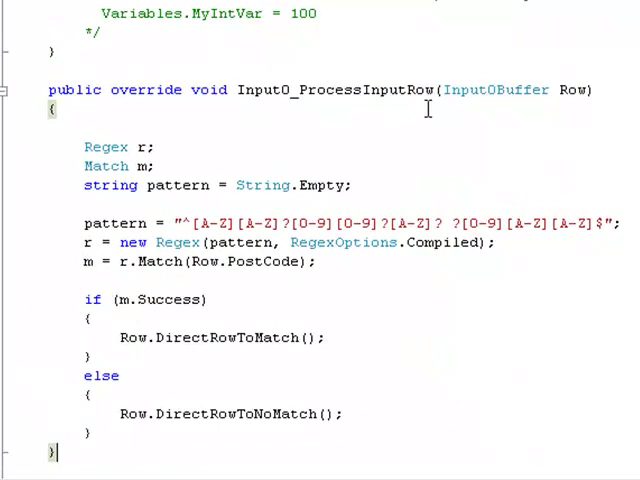
mouse_move(416, 144)
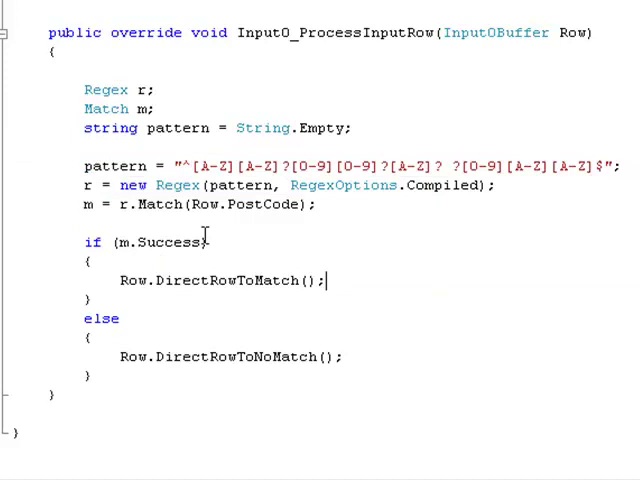
Review the m.Success check routing rows via DirectRowToMatch and DirectRowToNoMatch
double_click(160, 242)
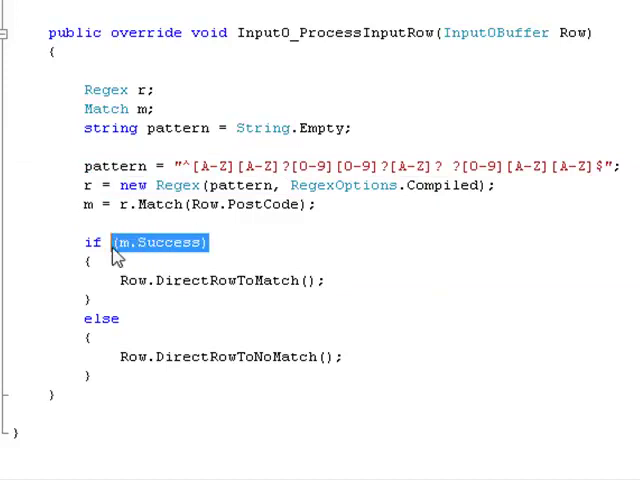
mouse_move(156, 290)
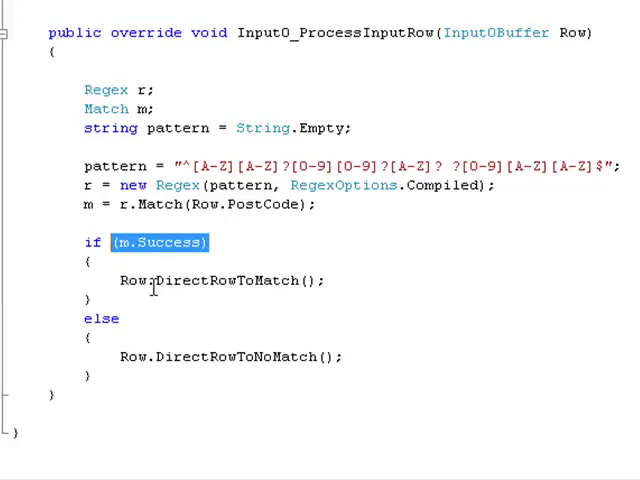
double_click(210, 280)
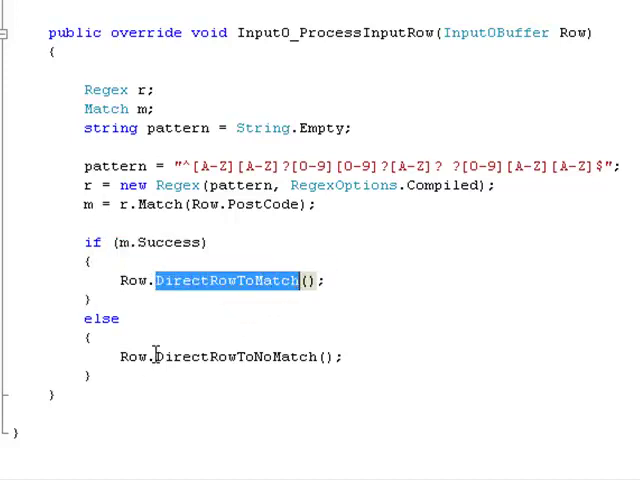
double_click(236, 356)
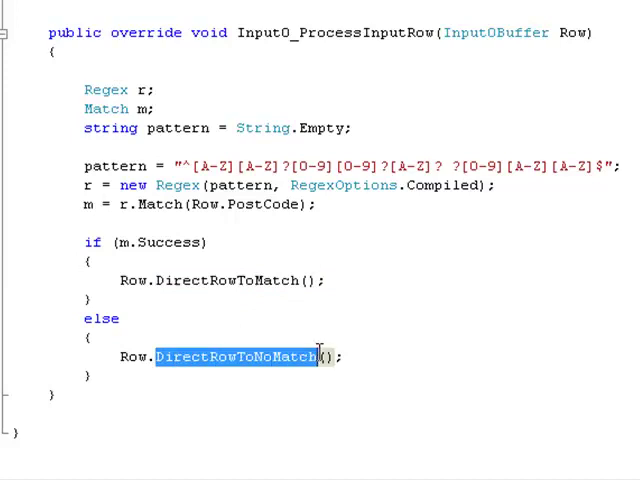
scroll("up", 3)
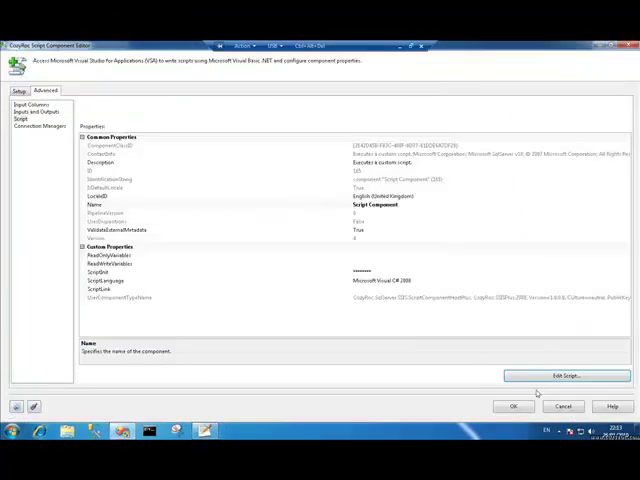
Confirm the Script Component Editor, returning to the data flow
left_click(512, 406)
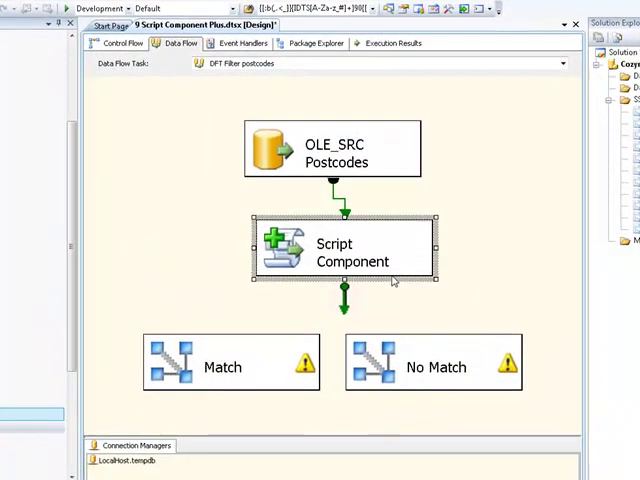
mouse_move(376, 282)
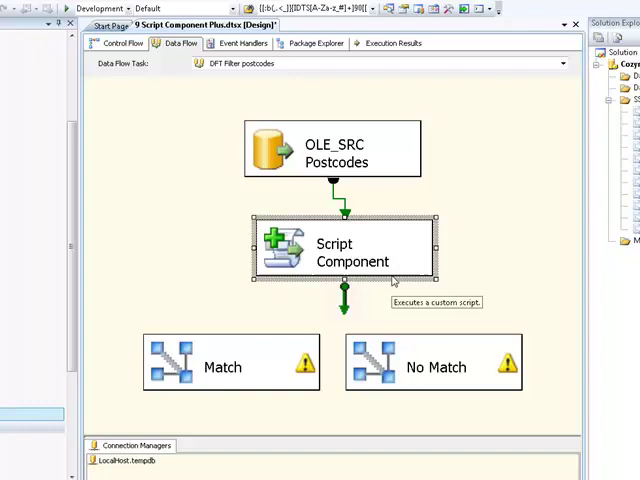
mouse_move(352, 312)
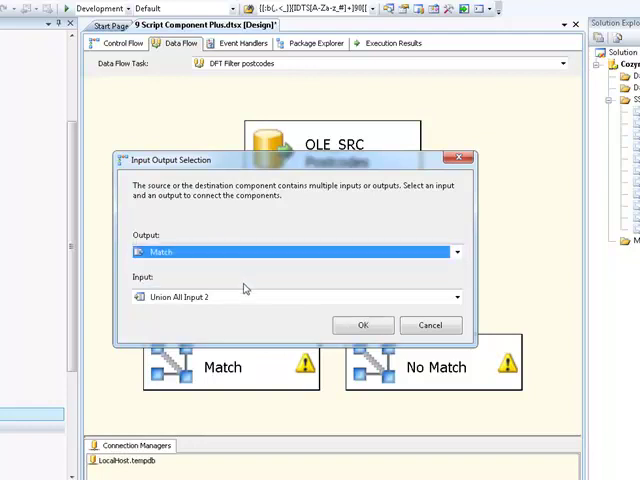
Send the Match output to the Match destination and start linking NoMatch to No Match
left_click(364, 324)
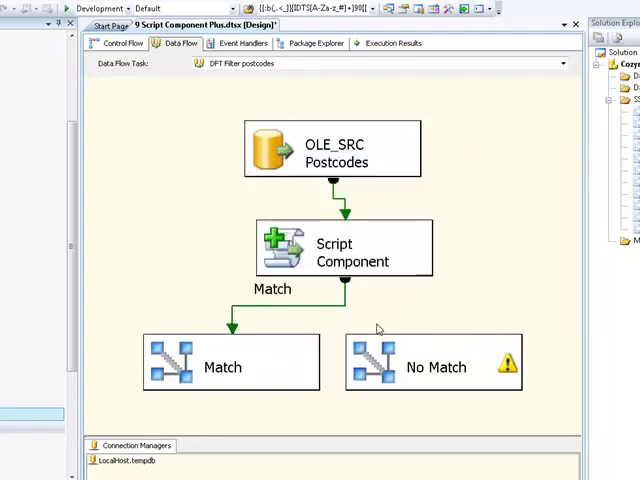
left_click(344, 246)
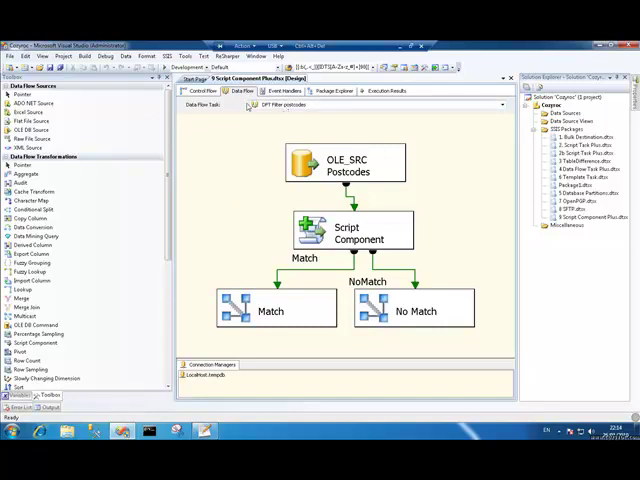
Return to the control flow and open DFT Filter postcodes 2 with a new Script Component Plus editor
left_click(204, 92)
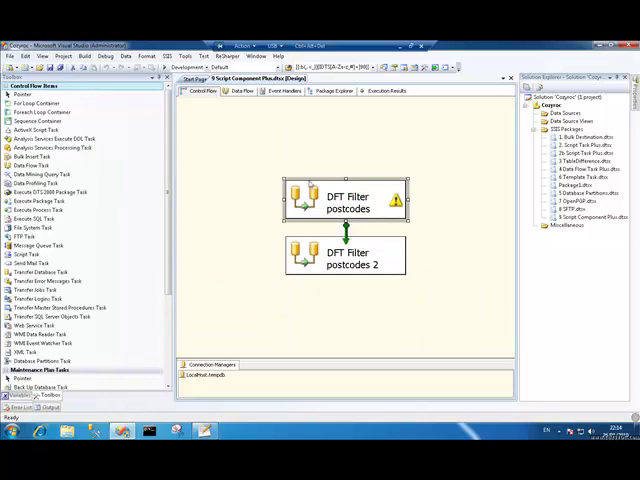
mouse_move(254, 160)
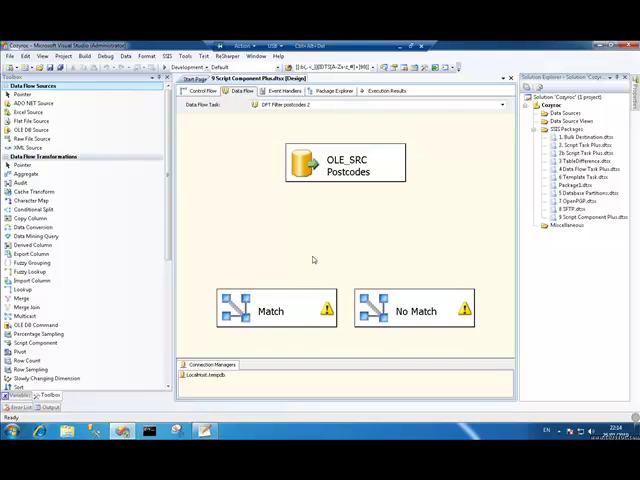
mouse_move(306, 112)
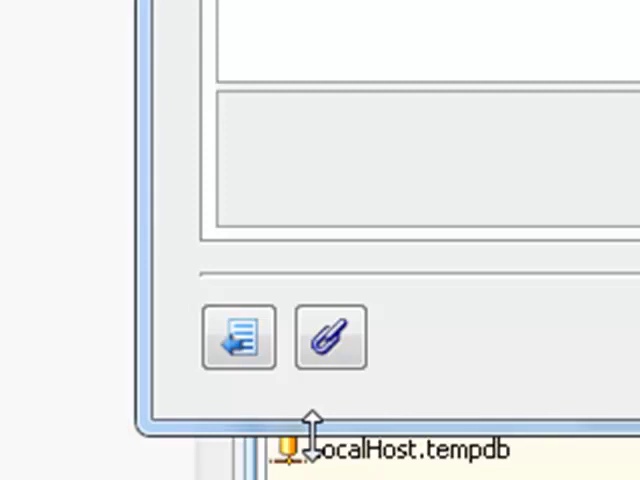
mouse_move(240, 360)
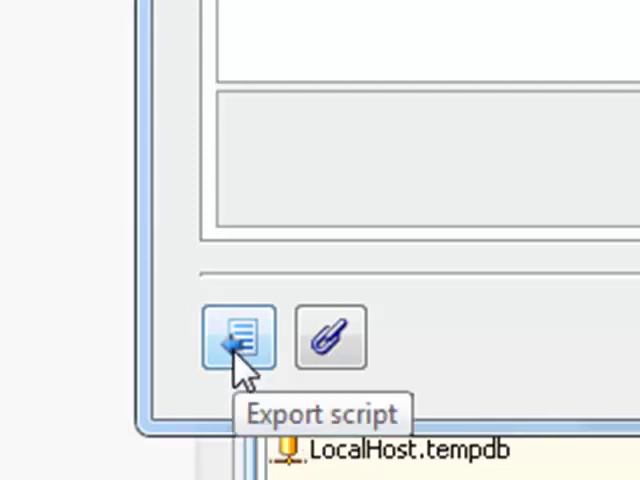
mouse_move(344, 344)
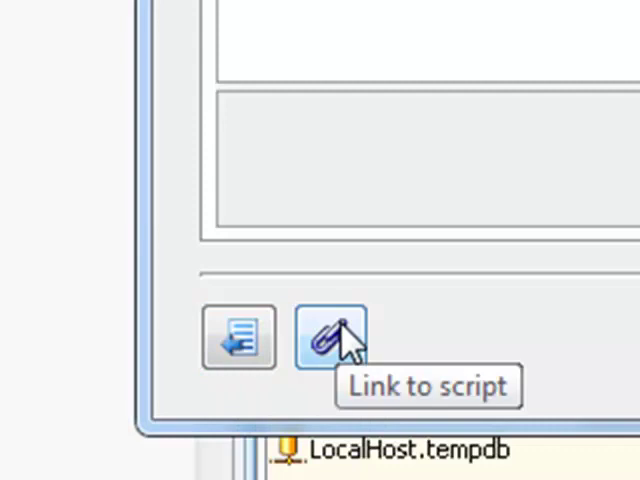
left_click(330, 336)
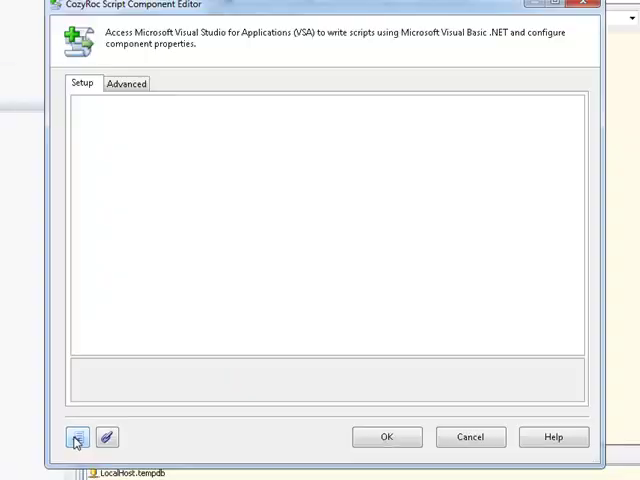
Start exporting the component's script and delete the old postcode_regex.scx file
left_click(76, 436)
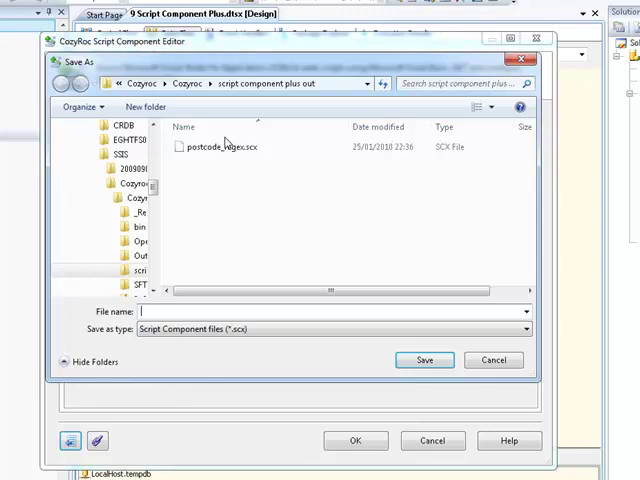
key("Delete")
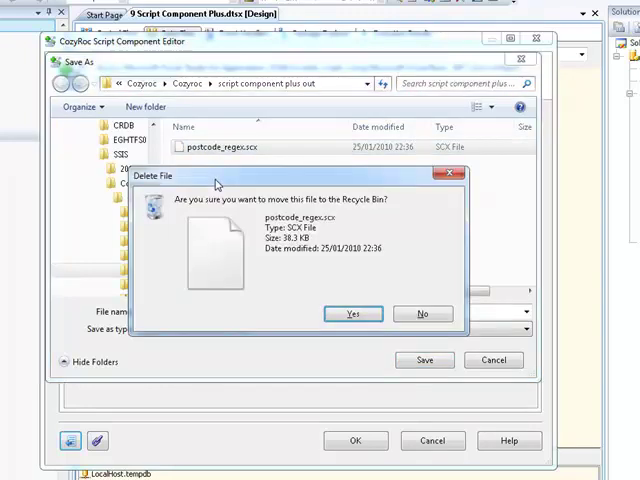
left_click(352, 312)
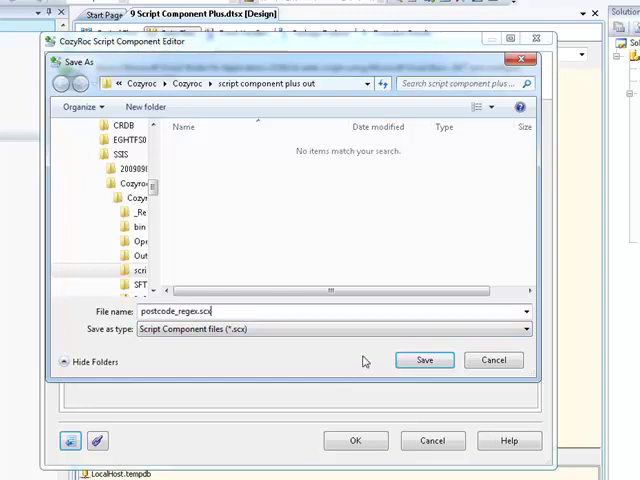
Save the exported component as postcode_regex.scx, replacing the existing file
left_click(424, 360)
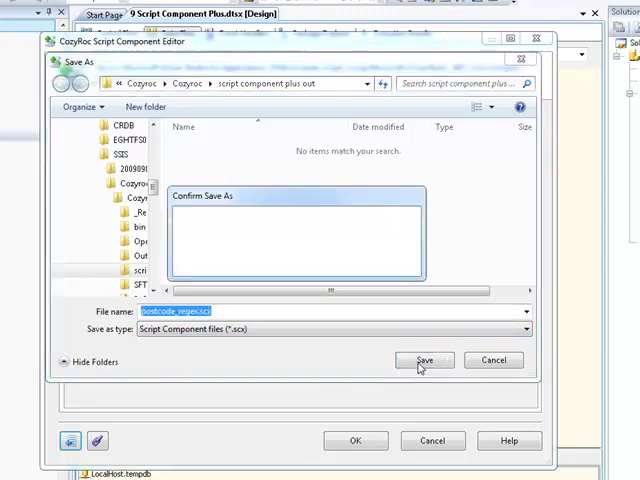
left_click(424, 360)
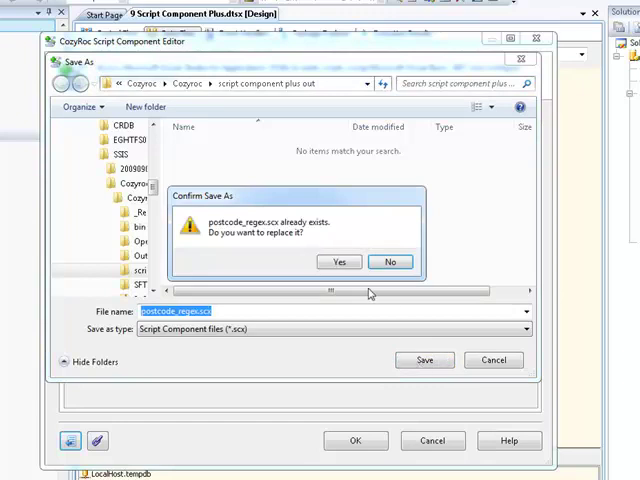
left_click(340, 260)
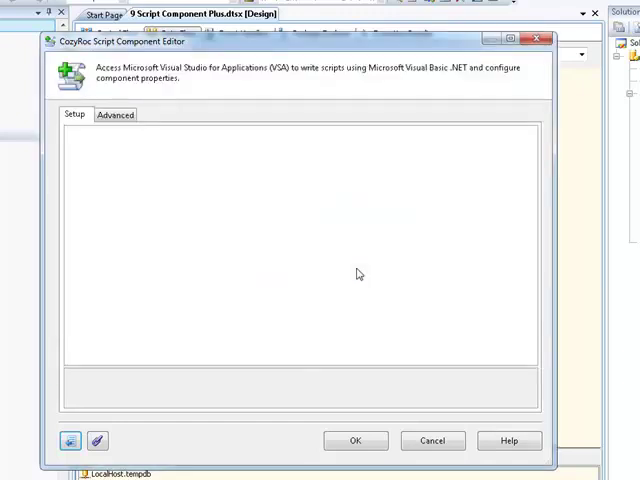
mouse_move(336, 322)
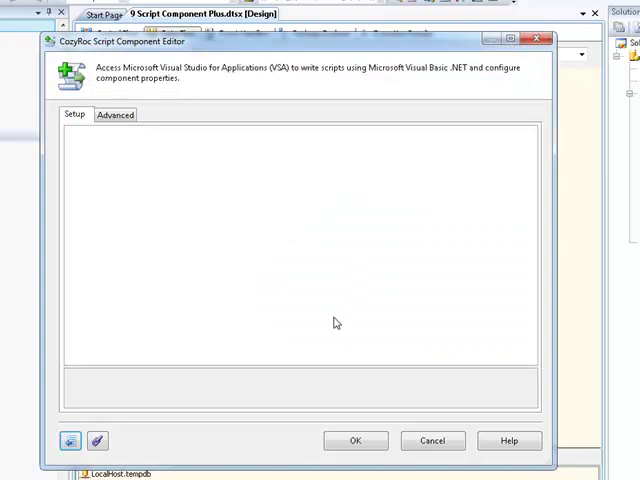
mouse_move(358, 416)
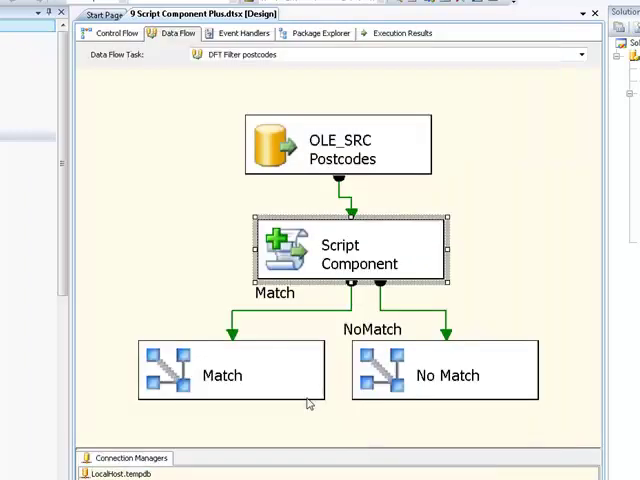
Add a Script Component Plus transformation in DFT Filter postcodes 2, fed by OLE_SRC Postcodes, with its editor shown
left_click(140, 160)
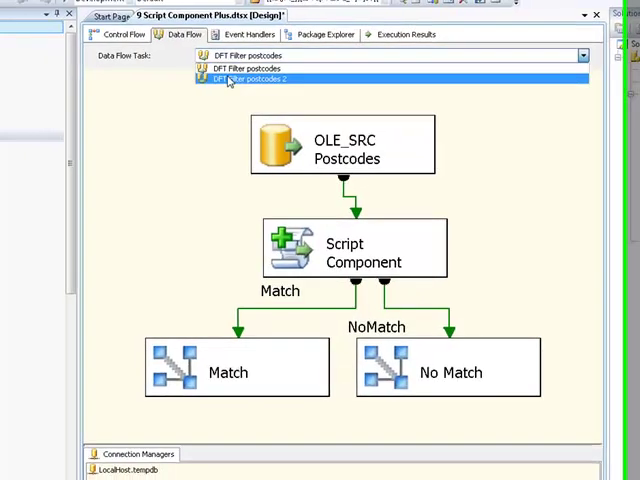
left_click(250, 80)
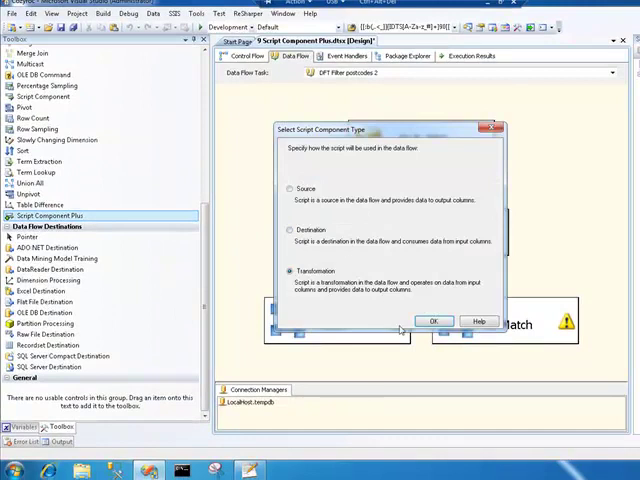
left_click(432, 320)
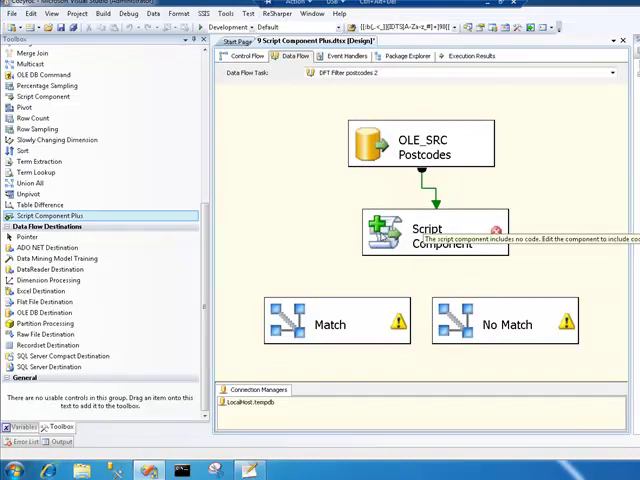
double_click(424, 230)
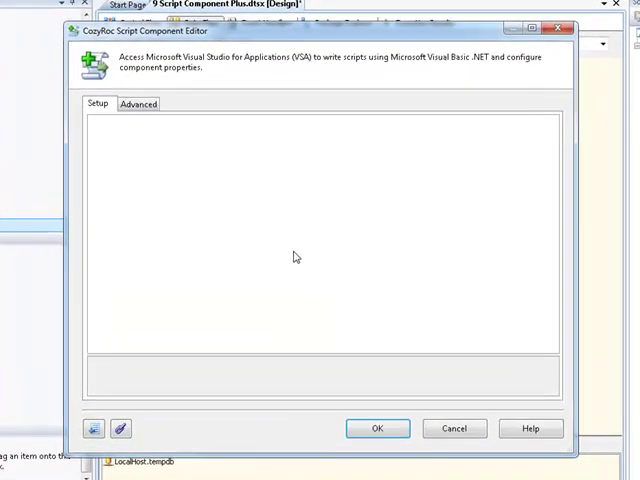
mouse_move(138, 104)
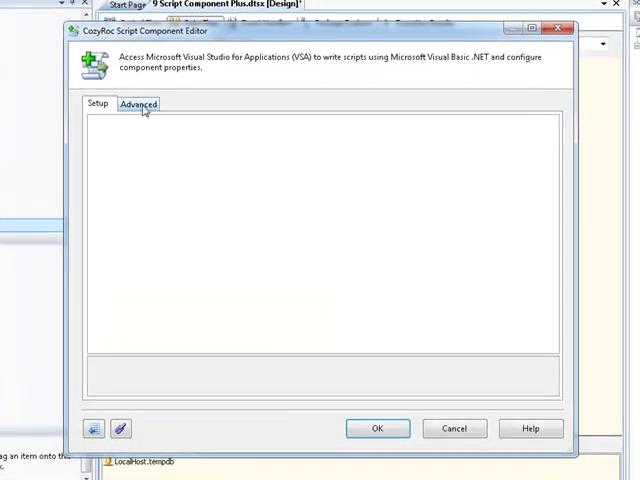
left_click(138, 104)
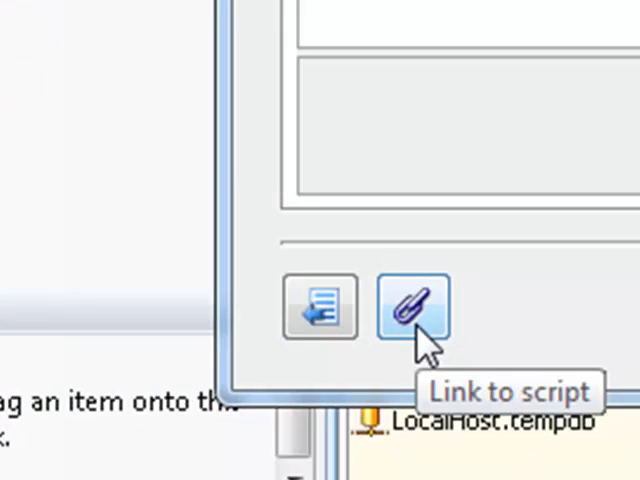
Link the script component to the saved postcode_regex.scx file via Link to script
left_click(412, 308)
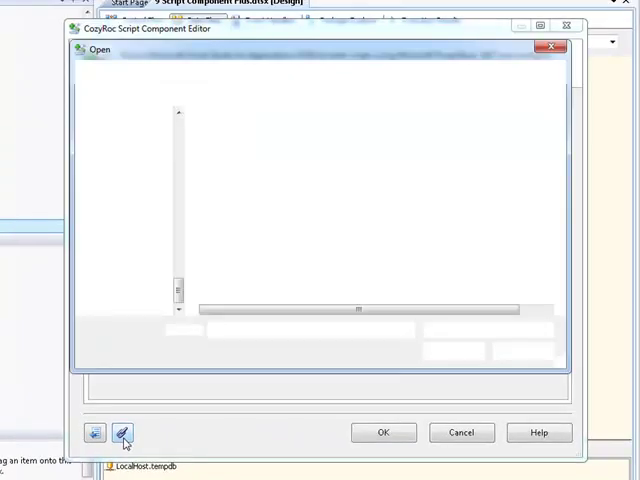
left_click(120, 432)
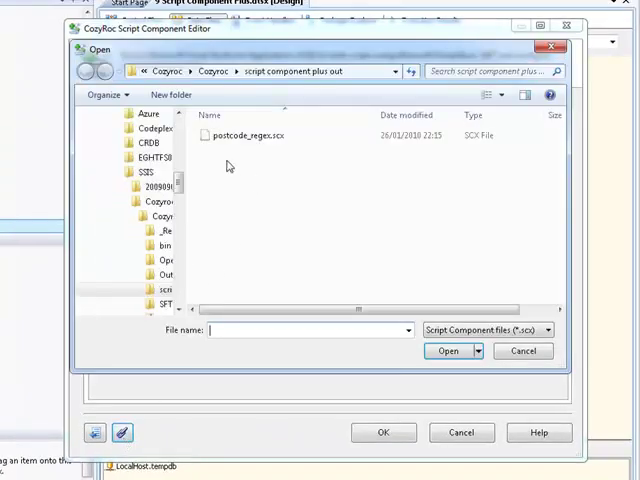
left_click(248, 136)
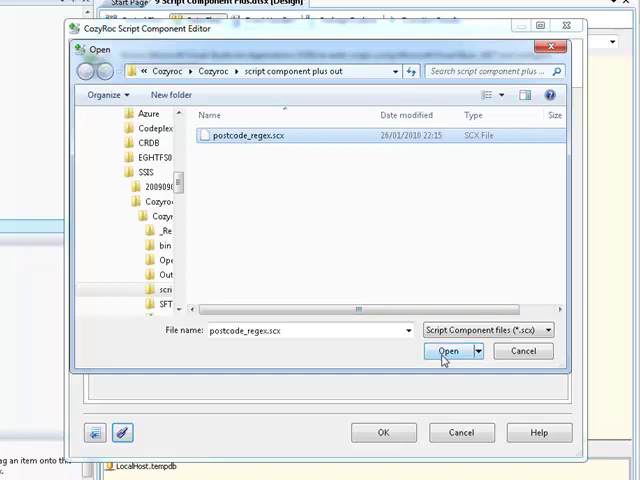
left_click(448, 350)
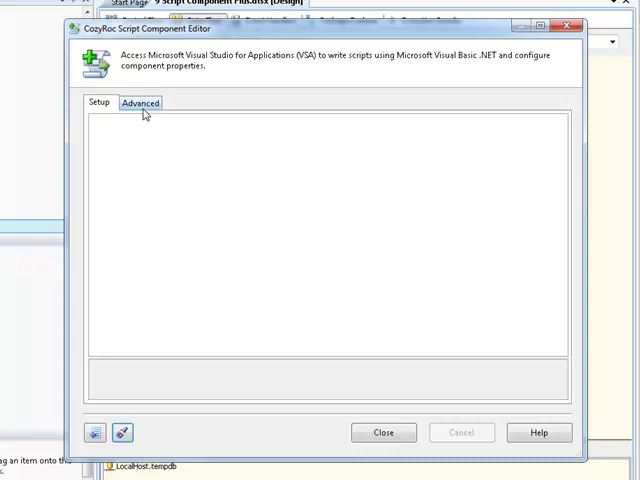
Review Inputs and Outputs under Advanced, confirming Input 0 with Match and NoMatch outputs, then close
left_click(140, 102)
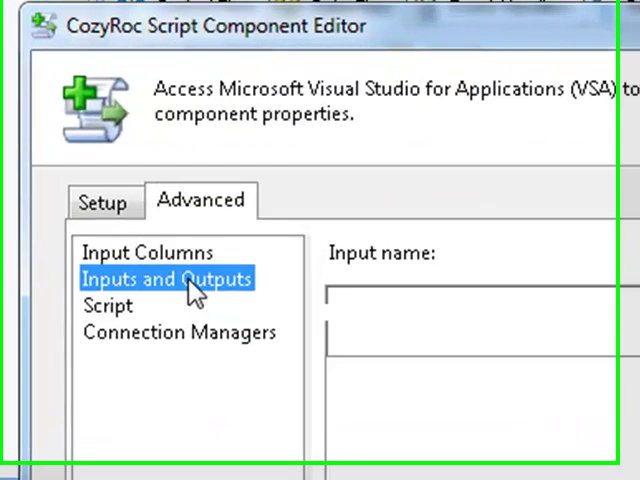
left_click(168, 278)
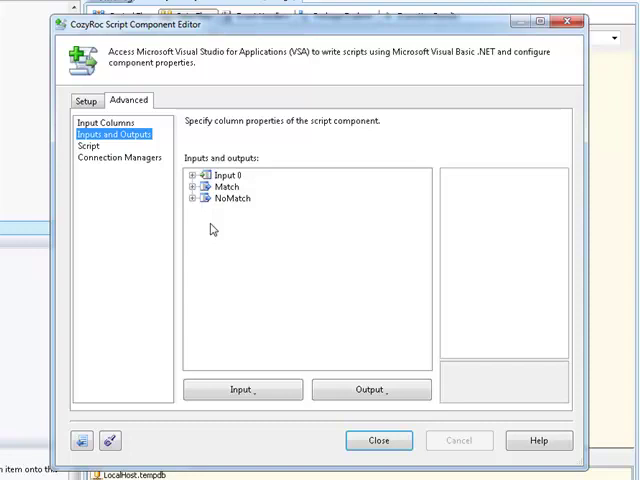
mouse_move(100, 148)
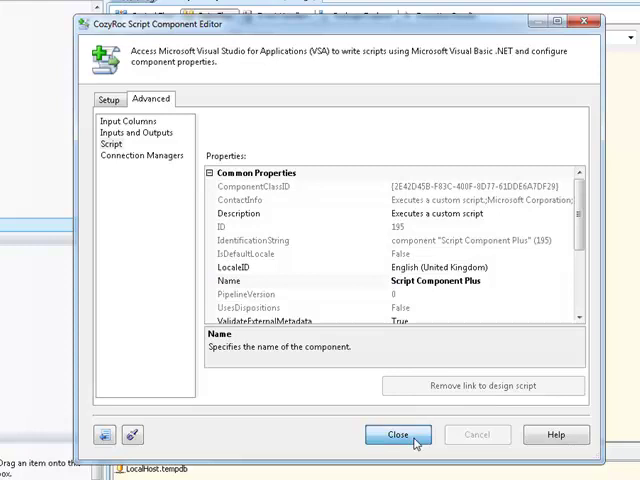
left_click(396, 434)
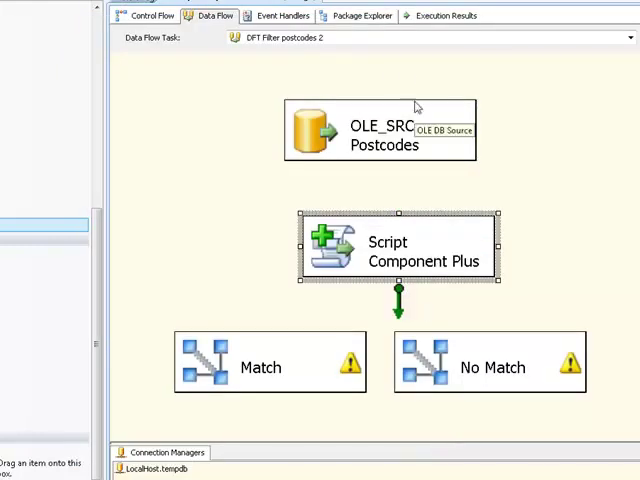
Tick PostCode as the component's read-only input column under Advanced > Input Columns and confirm
left_click(380, 130)
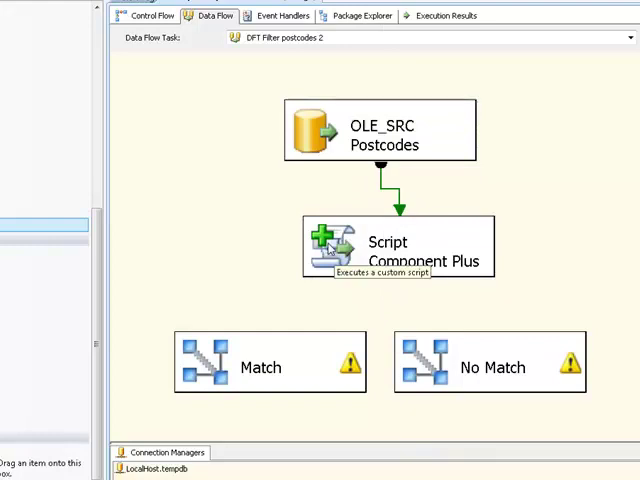
double_click(400, 248)
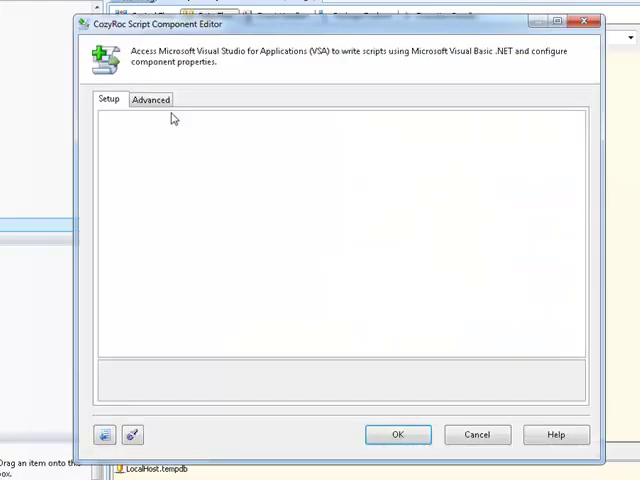
left_click(150, 100)
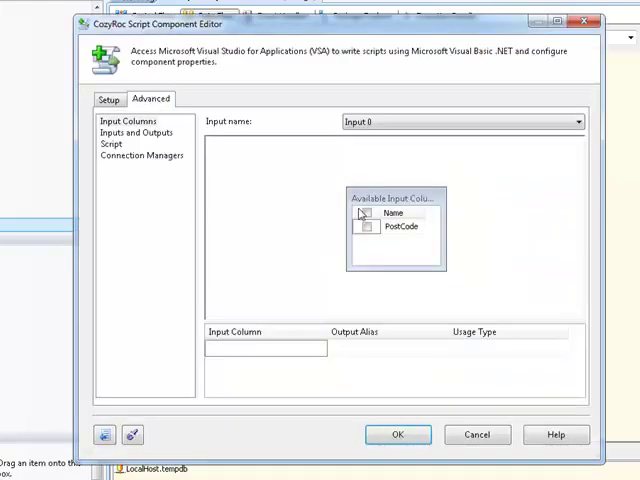
left_click(368, 226)
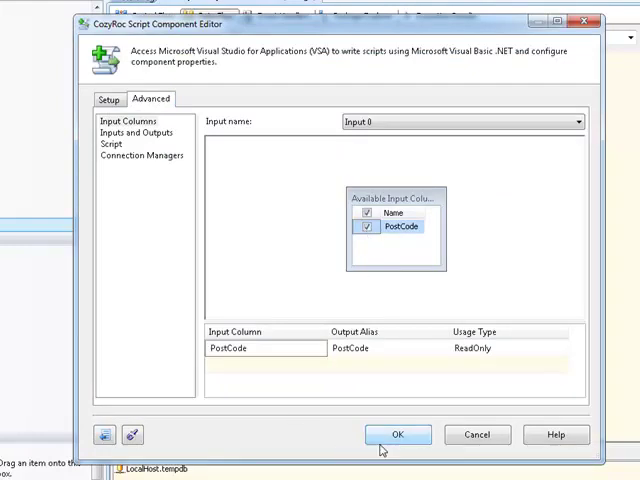
left_click(398, 434)
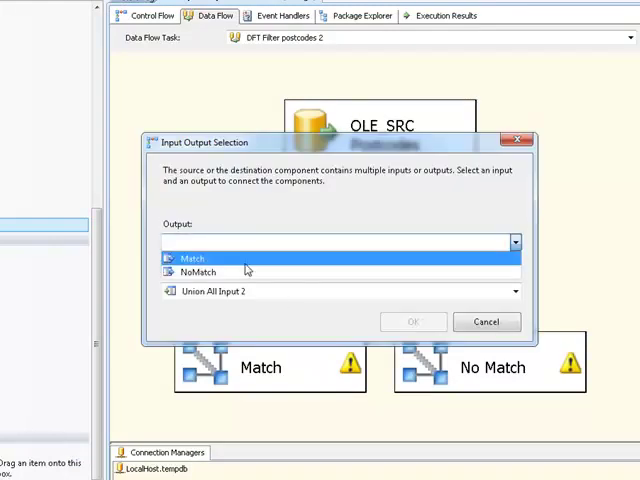
Choose the Match output for the path to the Match destination
left_click(412, 320)
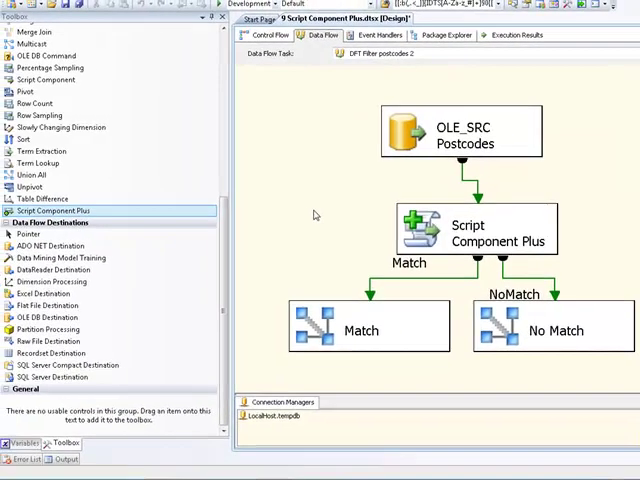
mouse_move(350, 250)
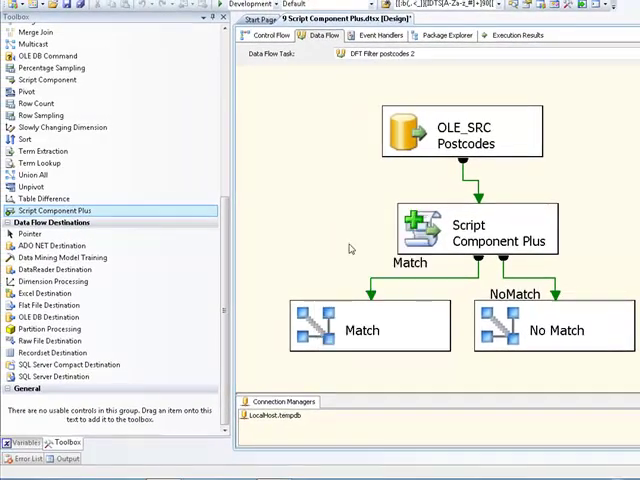